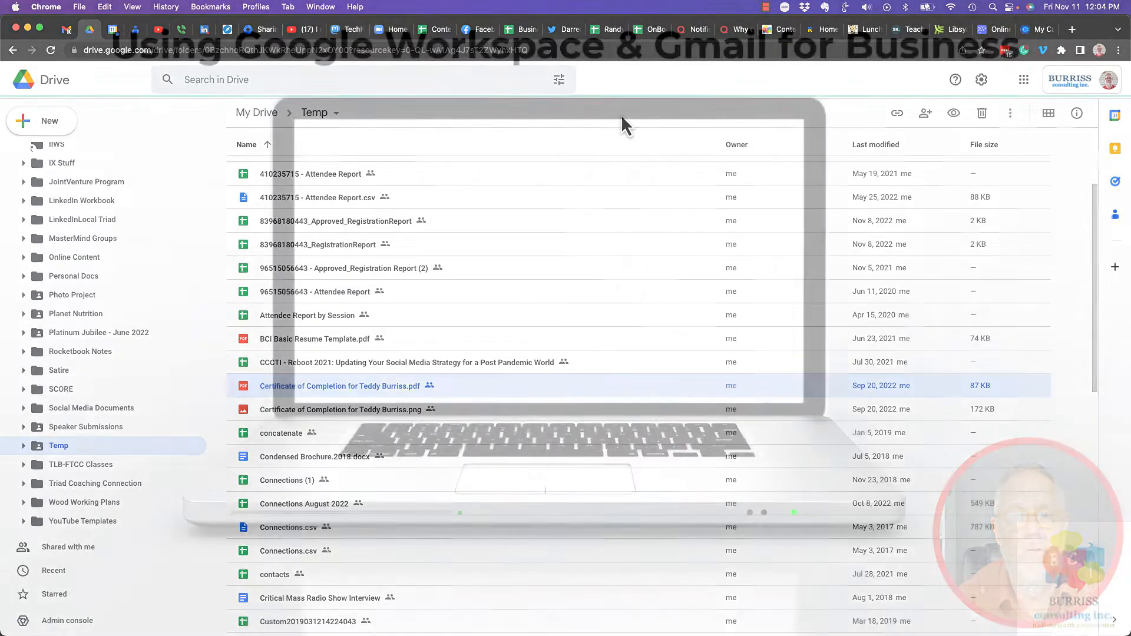
Switch to the other Chrome account and start sharing the Anonymous High School Confession Page (Responses) spreadsheet.
click(256, 7)
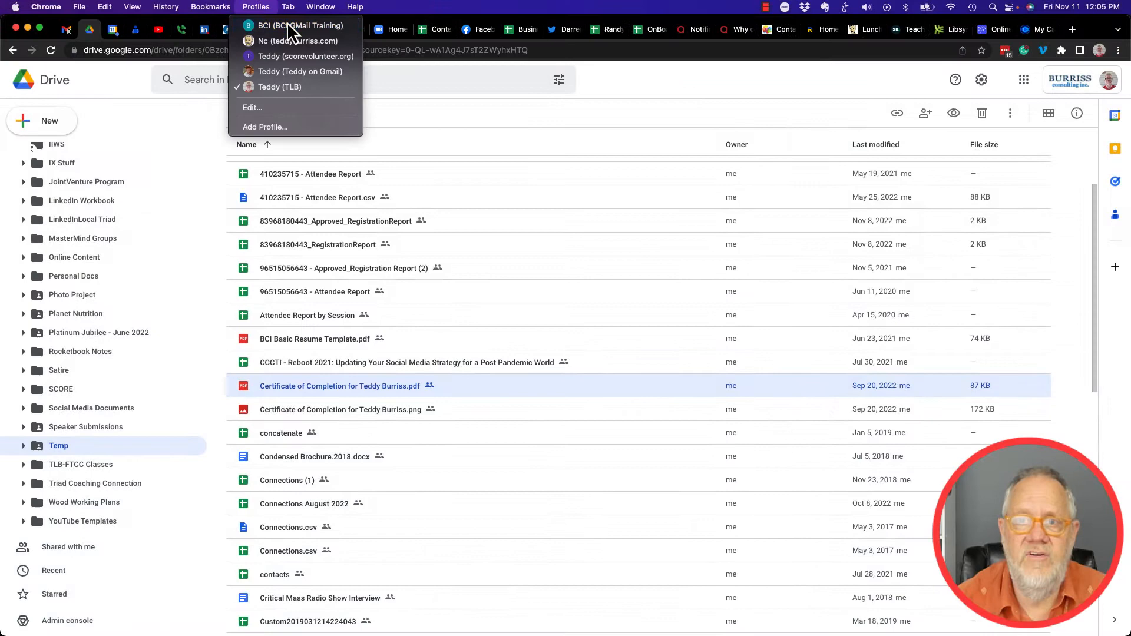
click(353, 28)
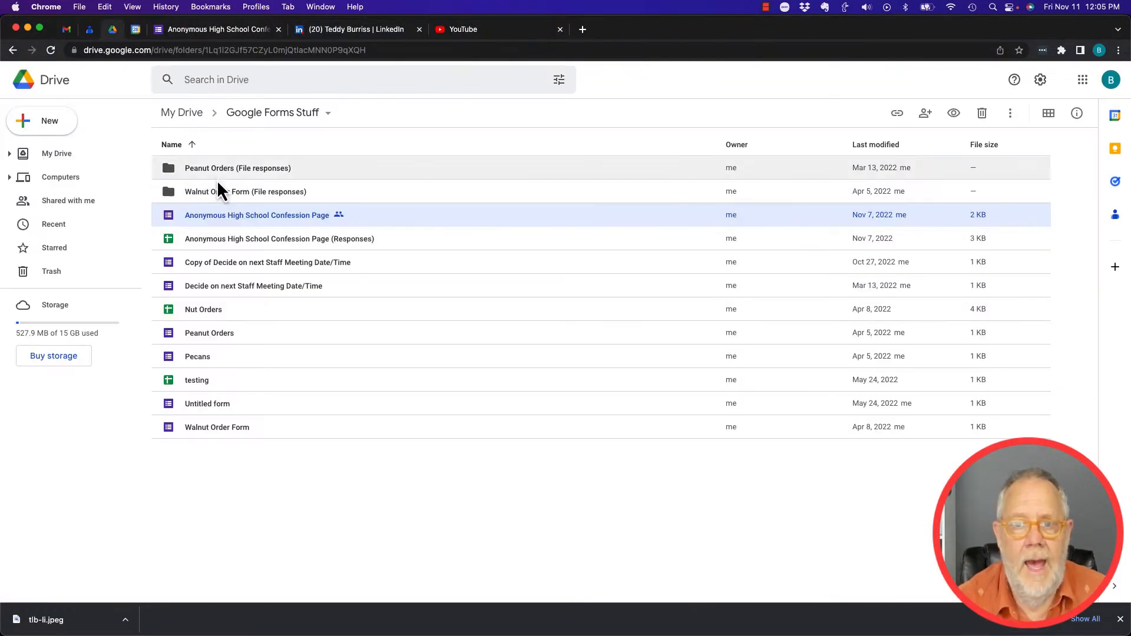
click(582, 28)
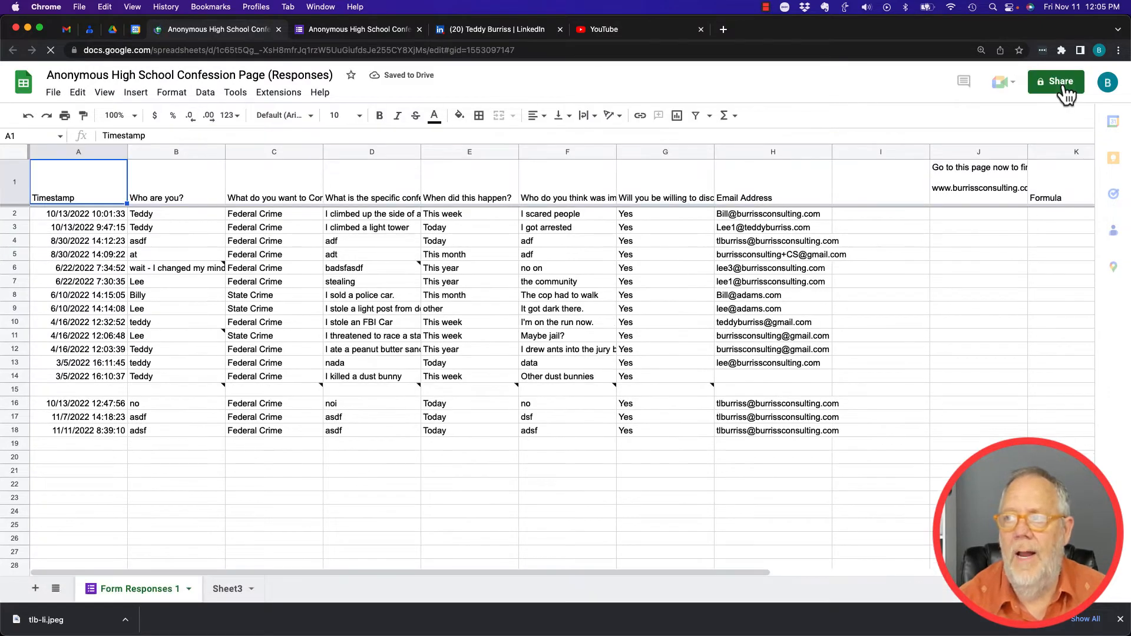
click(1054, 81)
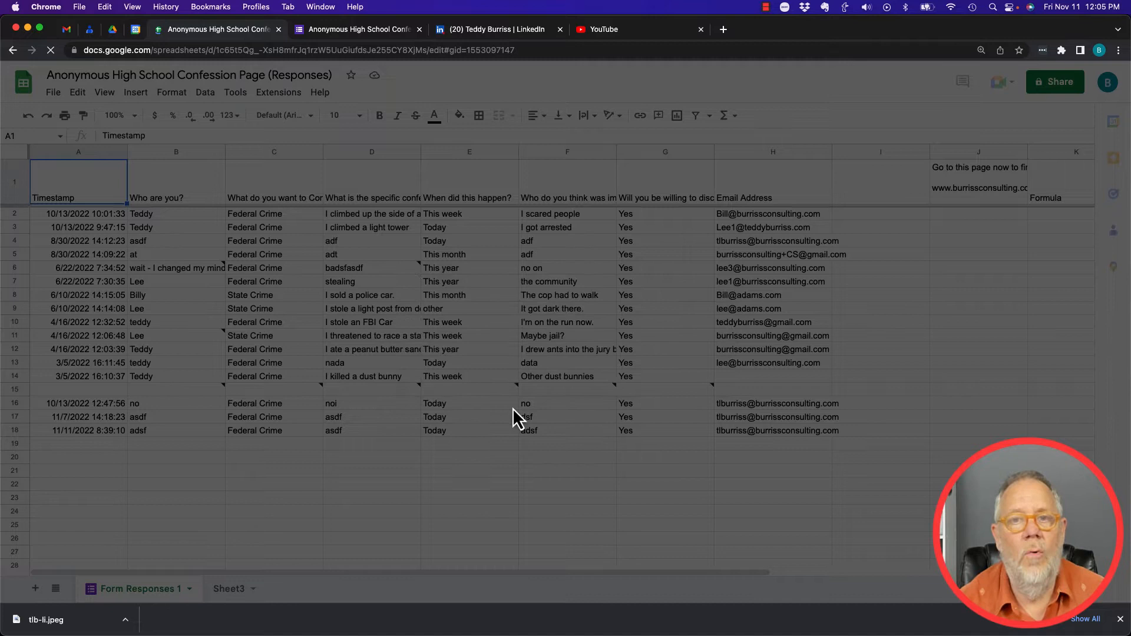
click(470, 395)
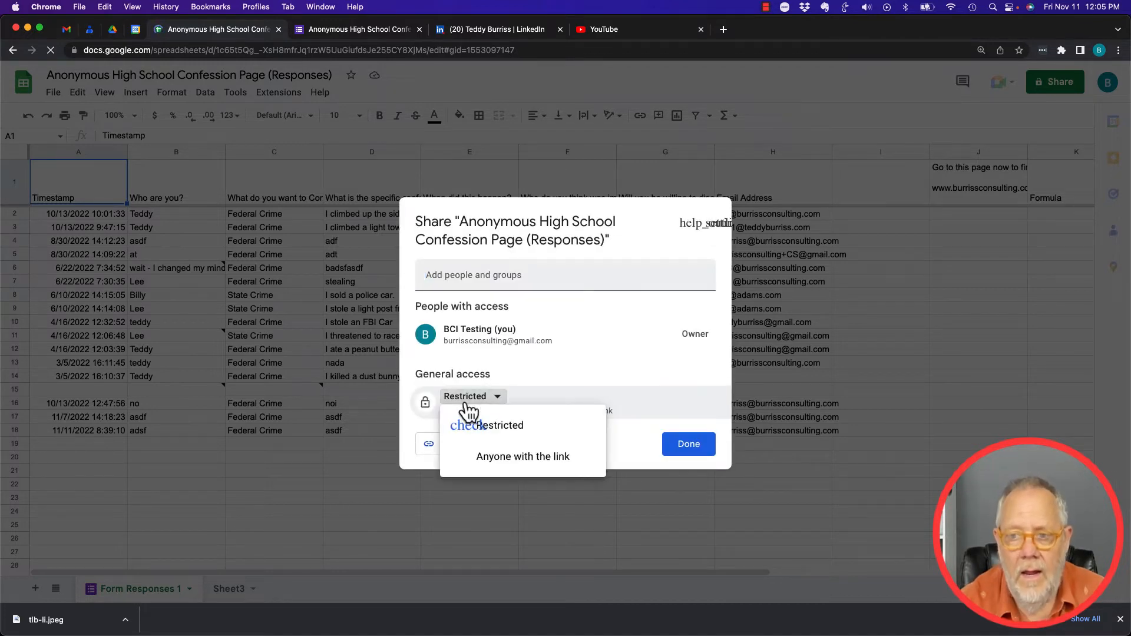
click(522, 456)
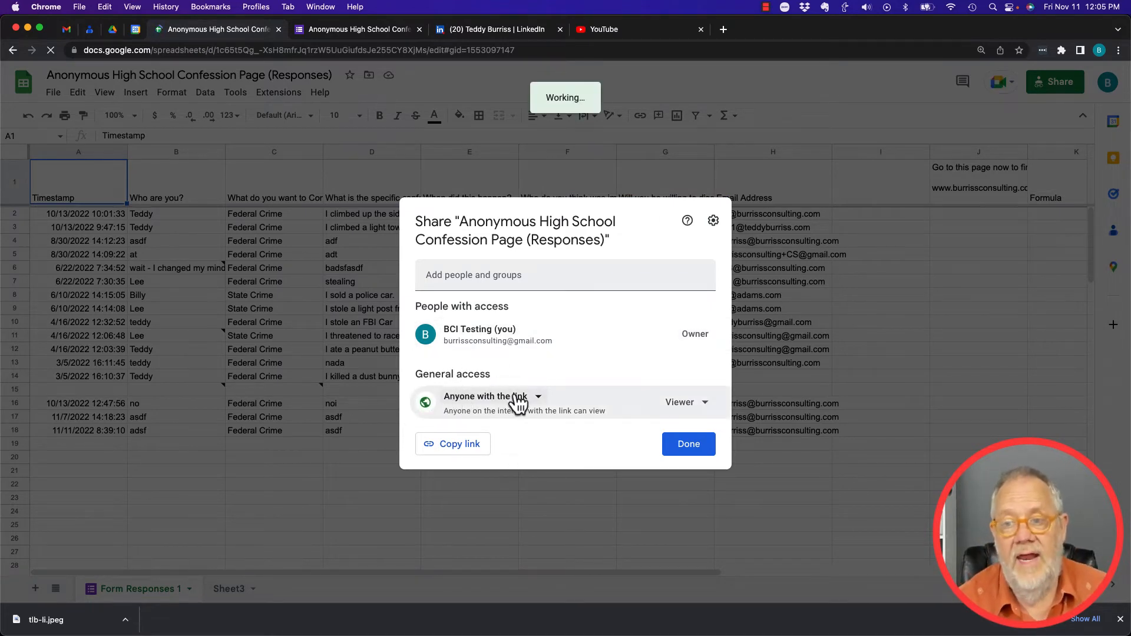
click(684, 402)
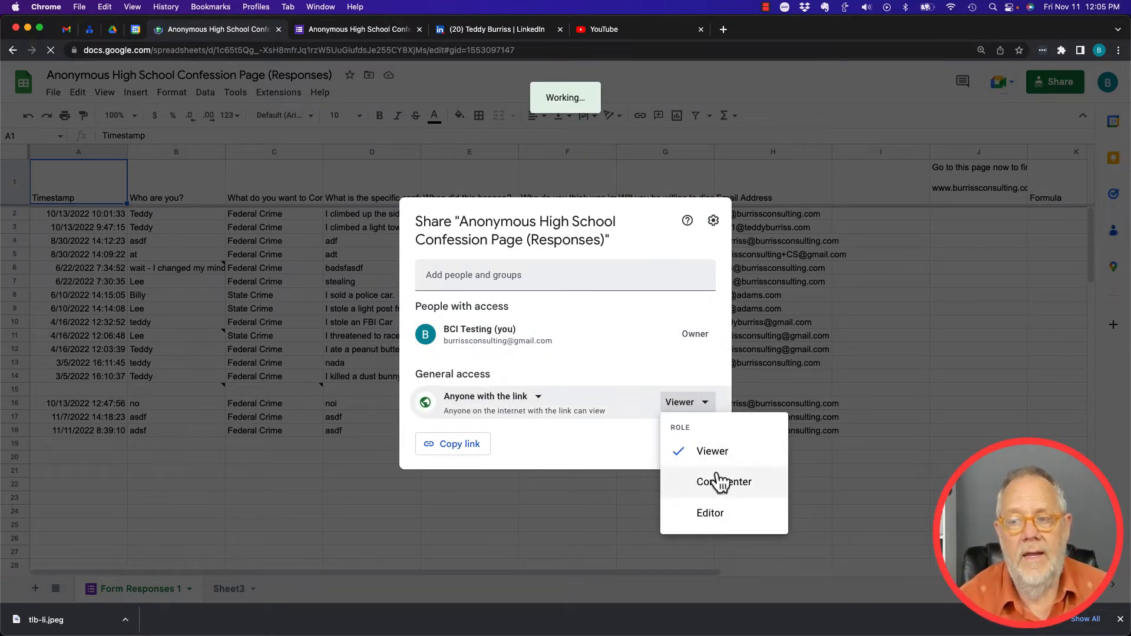
mouse_move(709, 513)
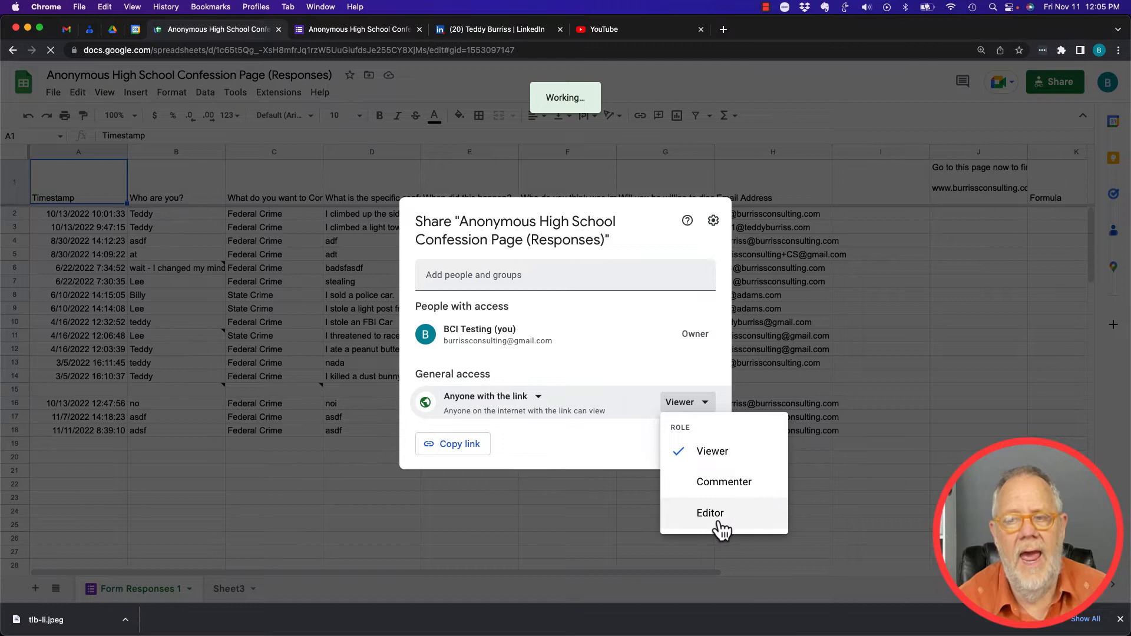
mouse_move(628, 358)
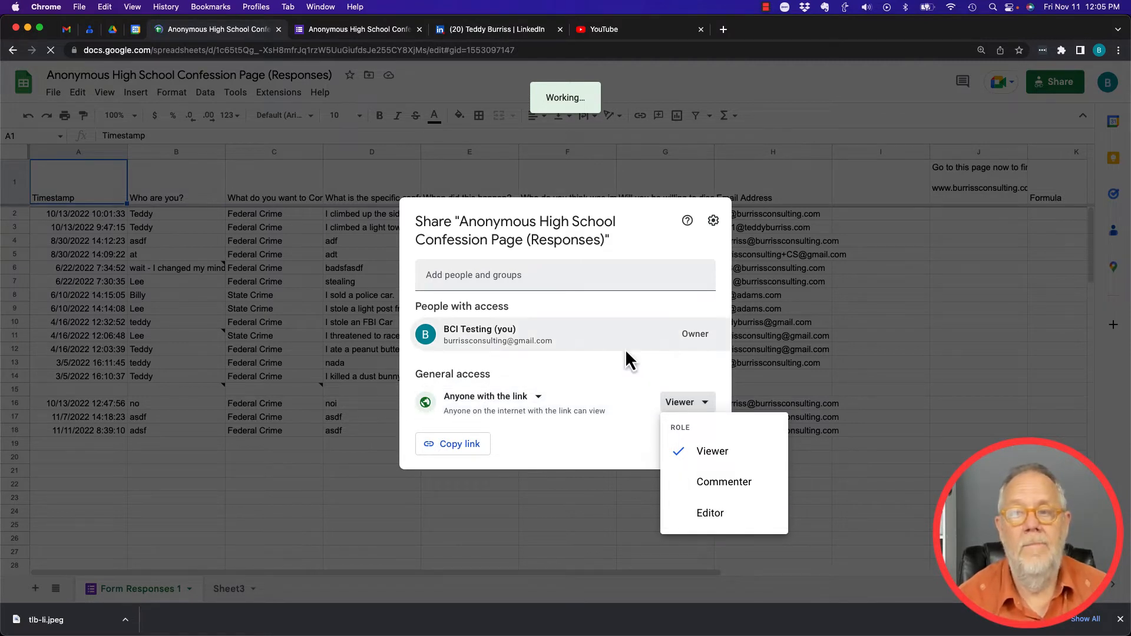
click(712, 451)
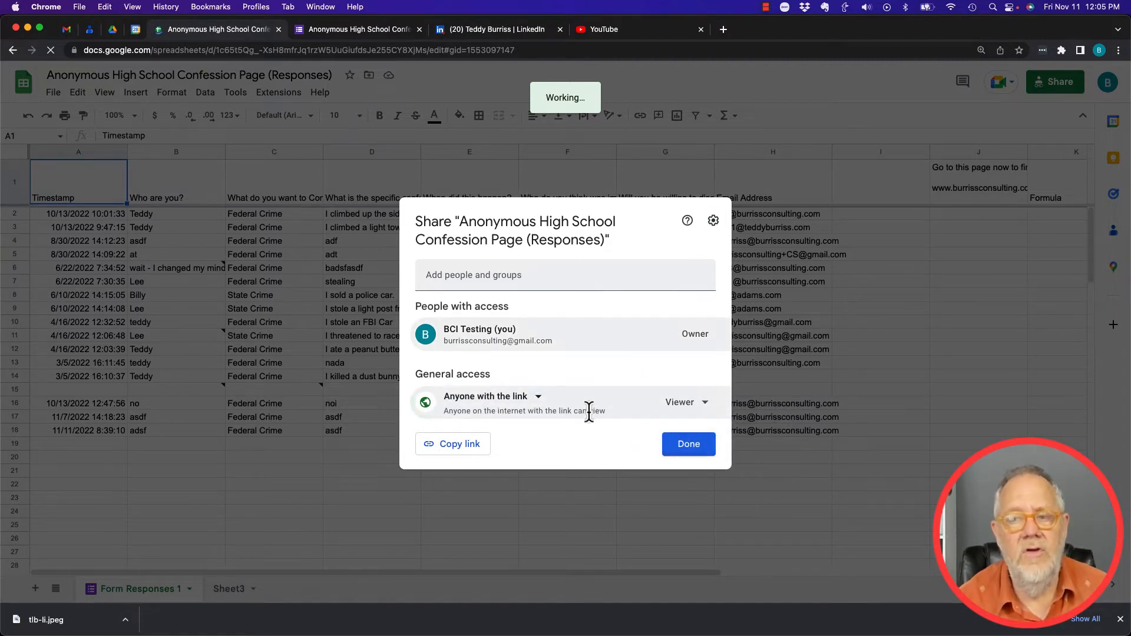
click(490, 396)
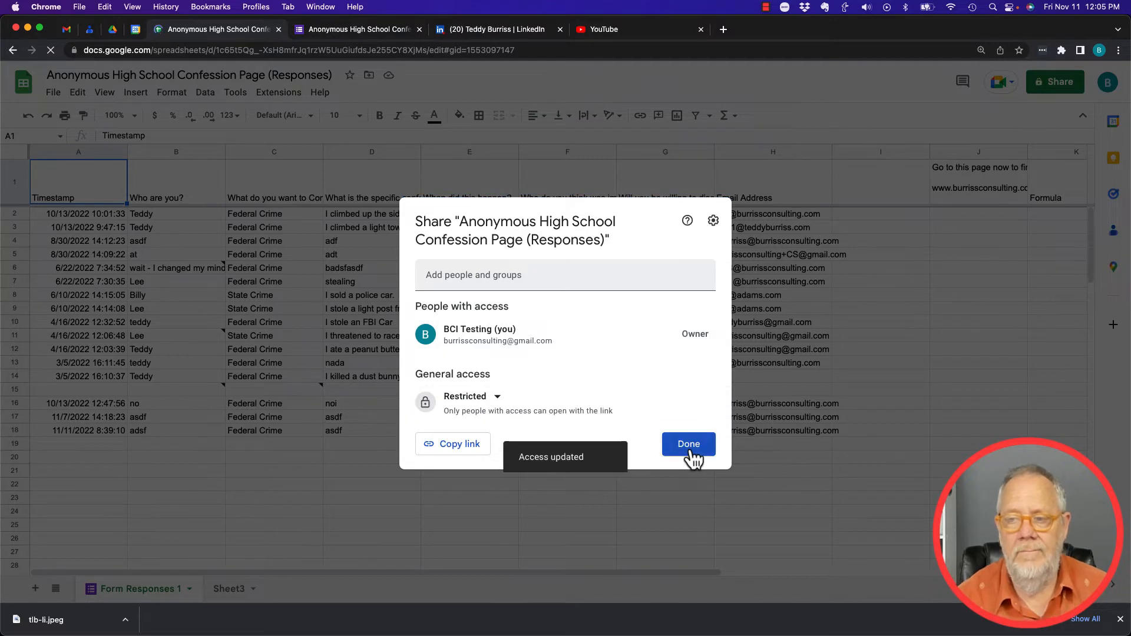
click(688, 445)
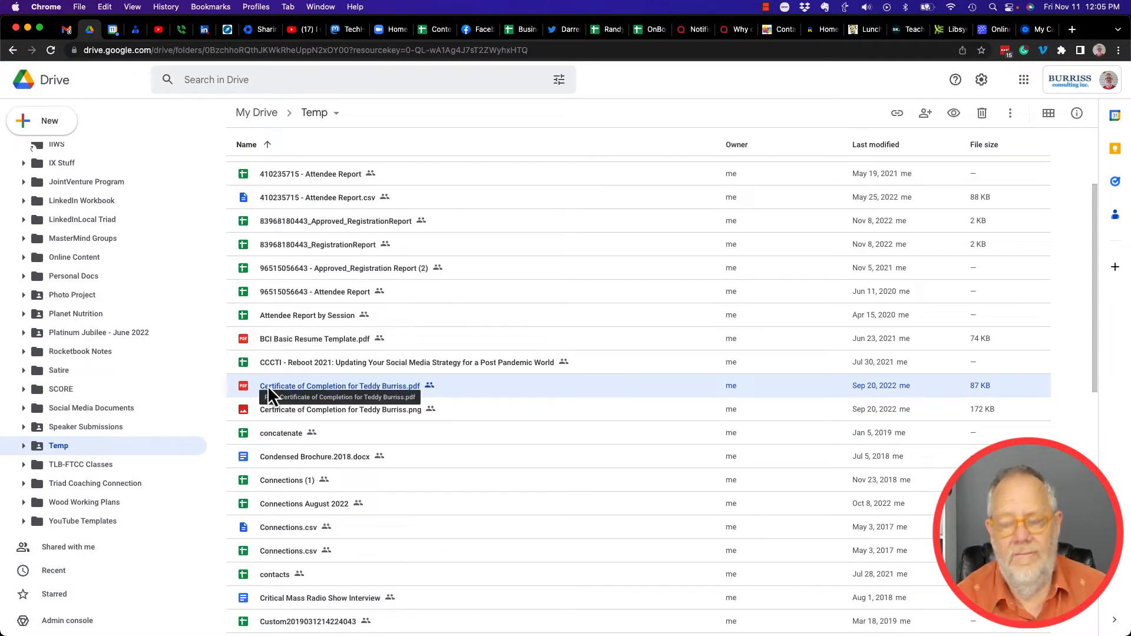
Bring up sharing for the Certificate of Completion PDF from its right-click actions.
right_click(340, 385)
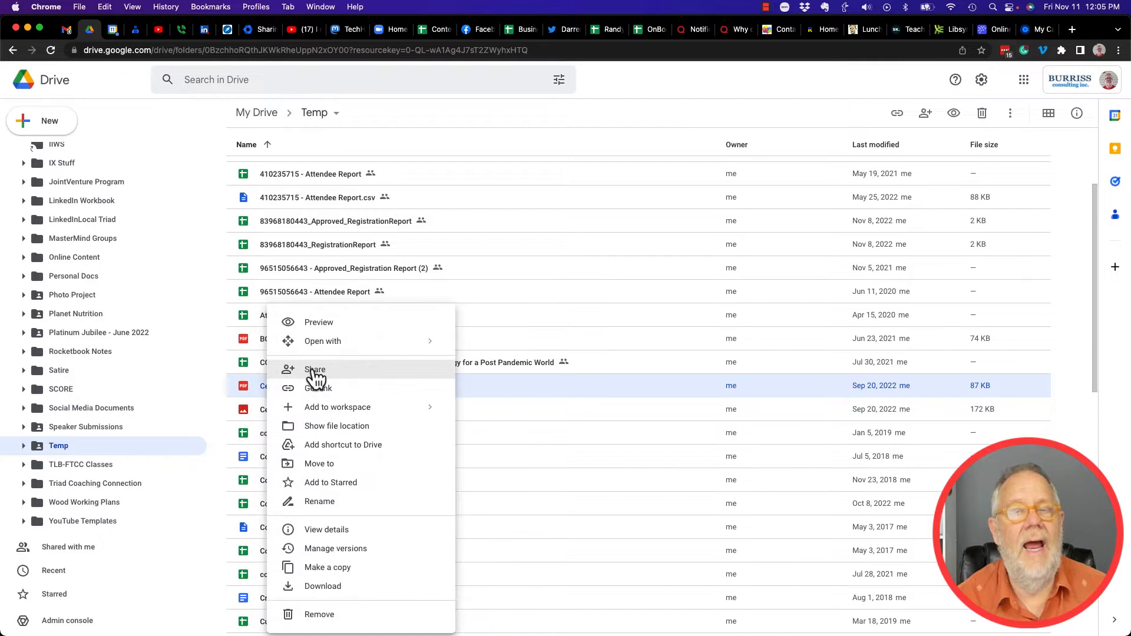
click(316, 370)
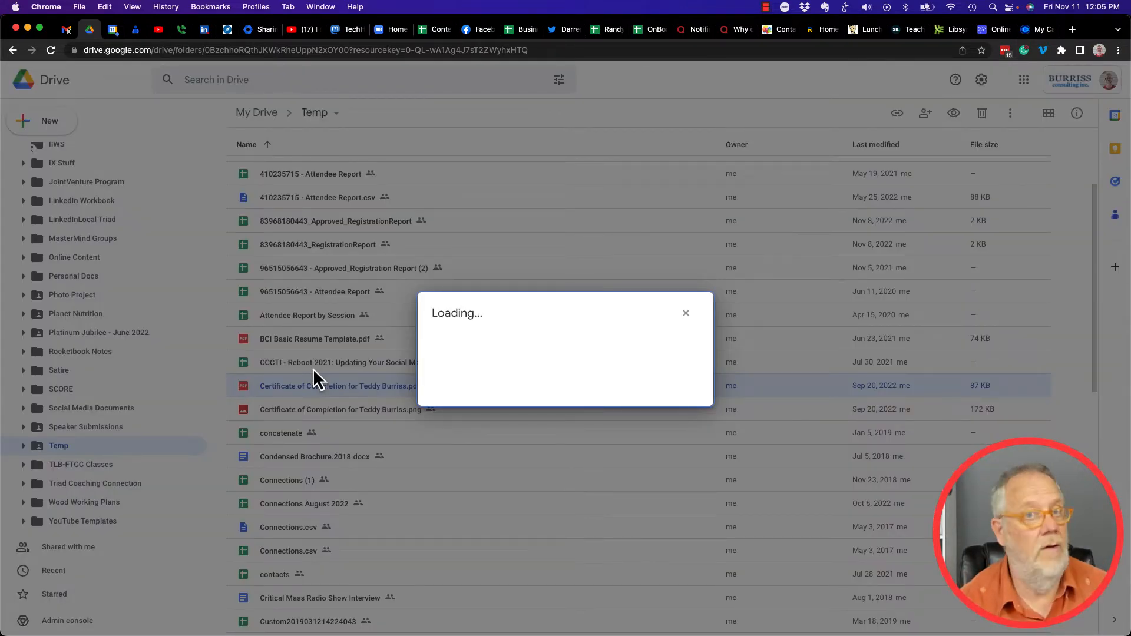
mouse_move(546, 320)
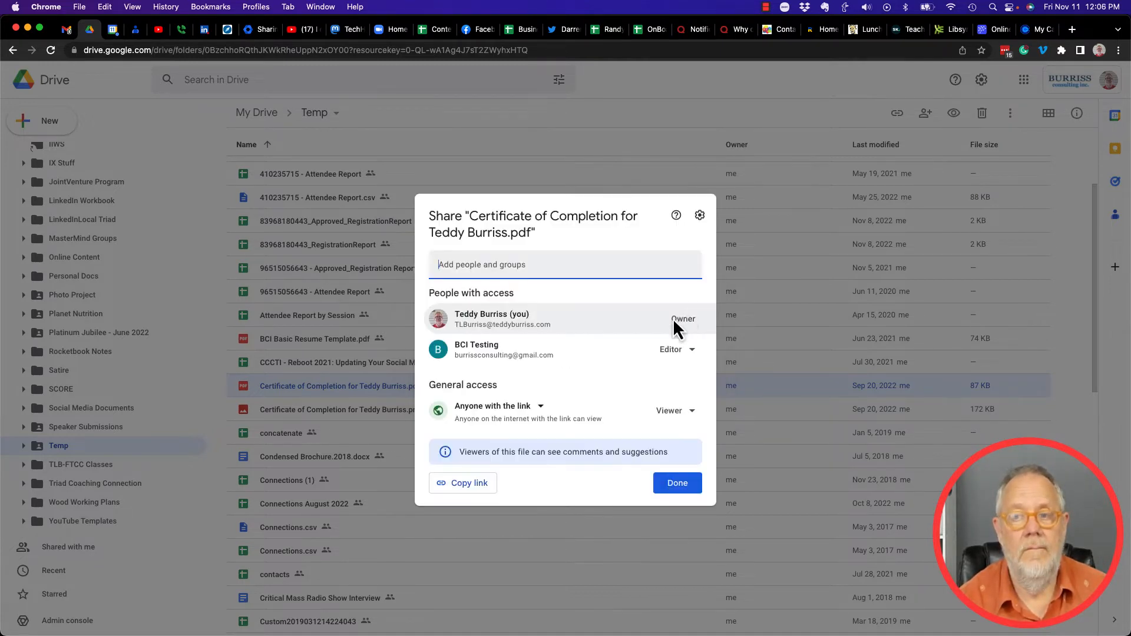
mouse_move(642, 433)
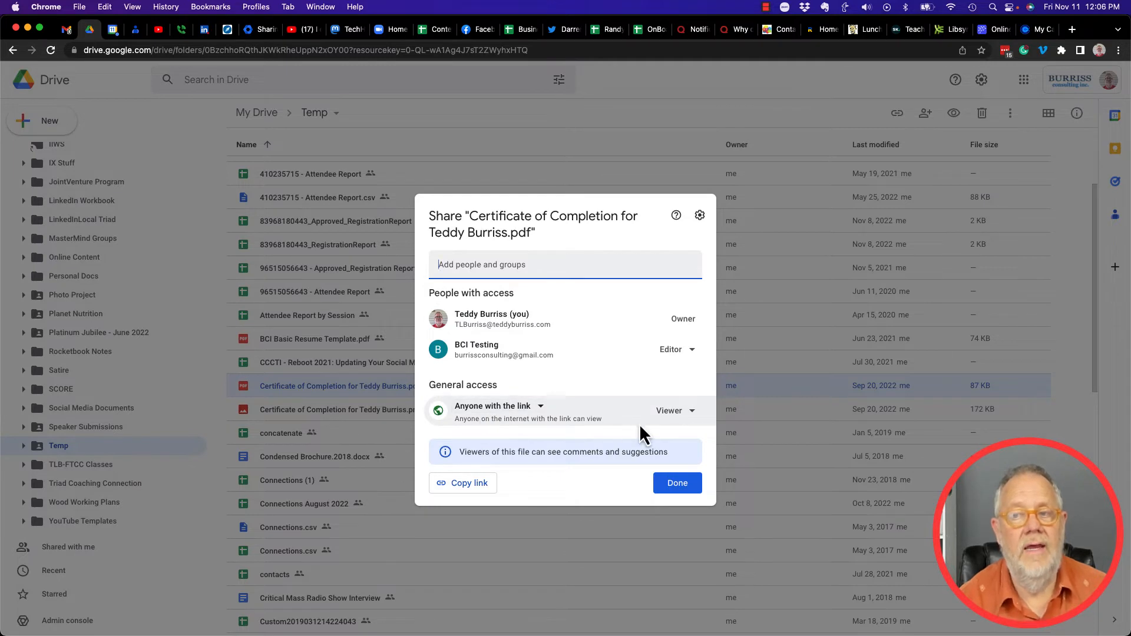
mouse_move(626, 424)
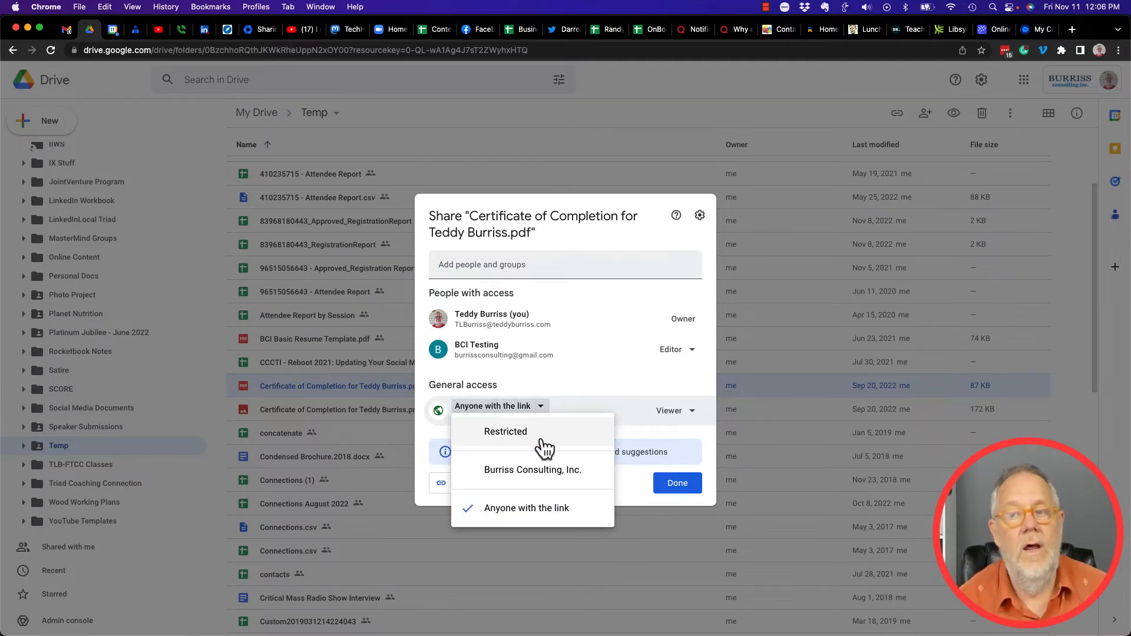
mouse_move(551, 480)
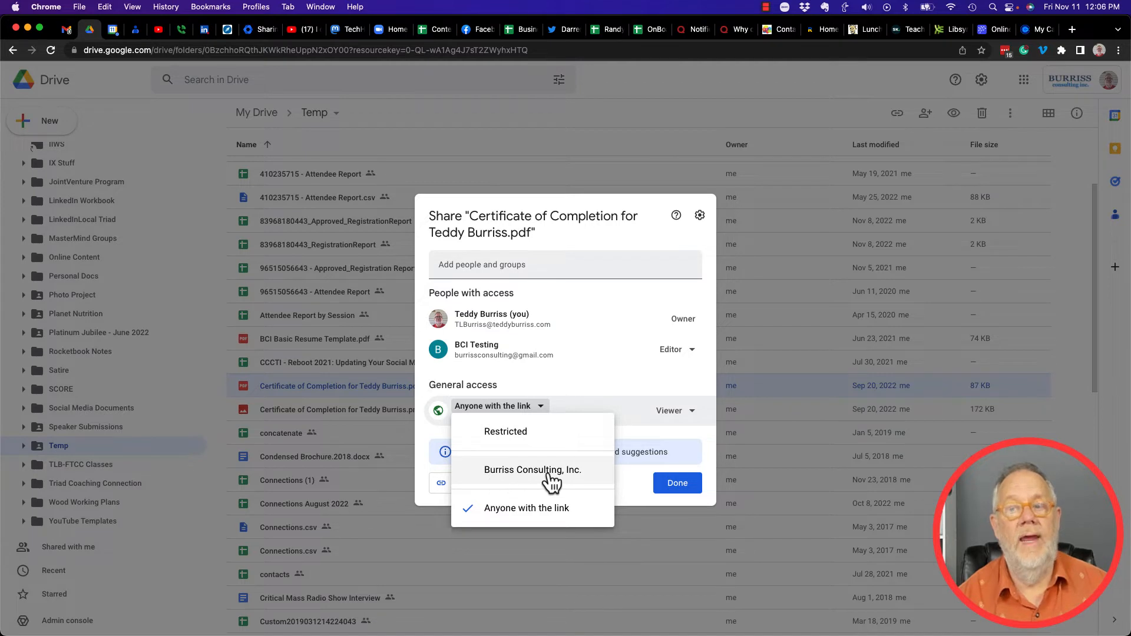
mouse_move(540, 518)
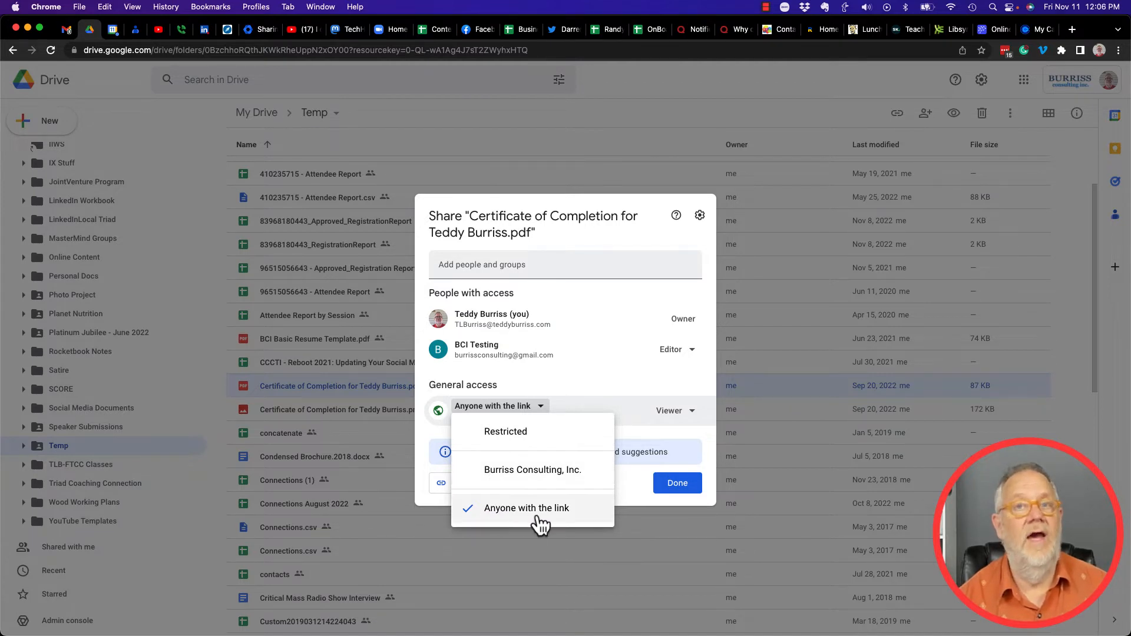
mouse_move(689, 539)
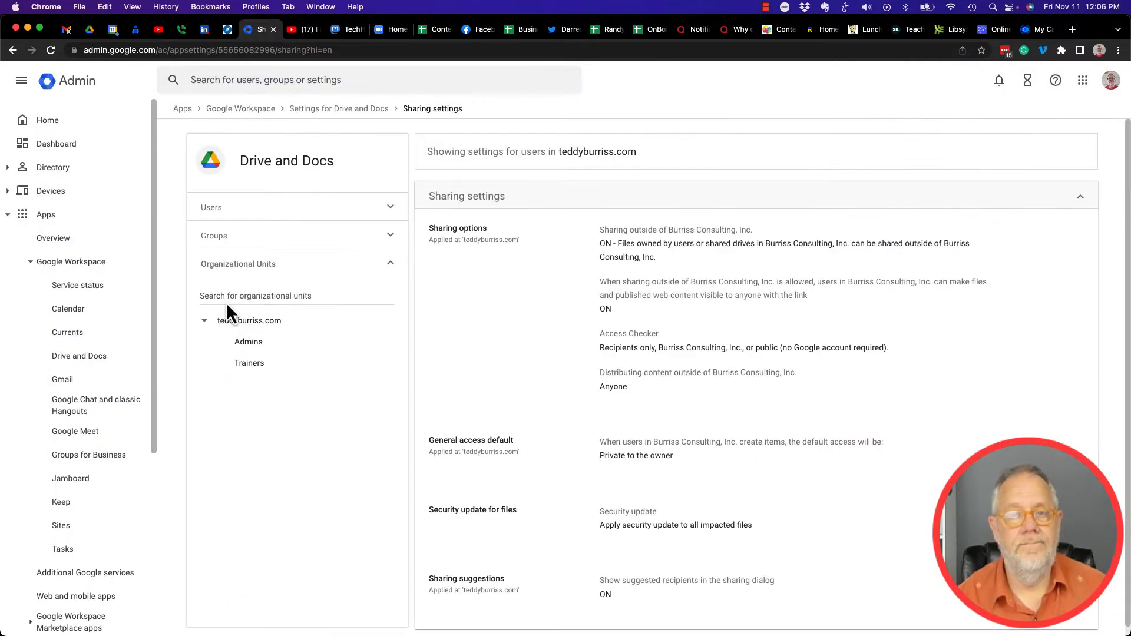
mouse_move(299, 433)
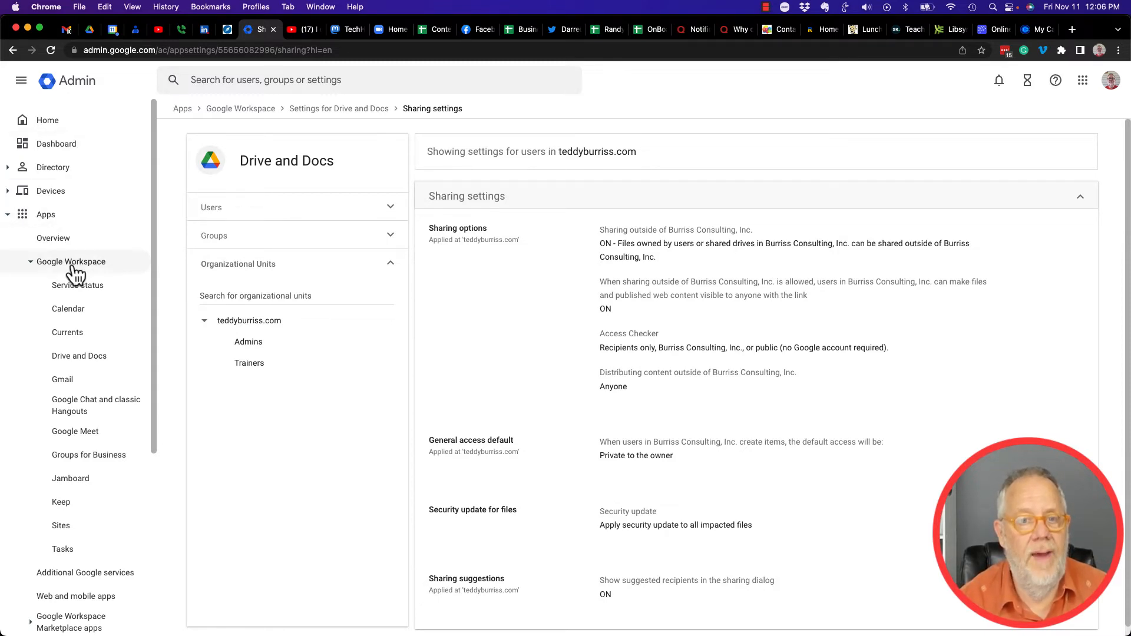
mouse_move(295, 182)
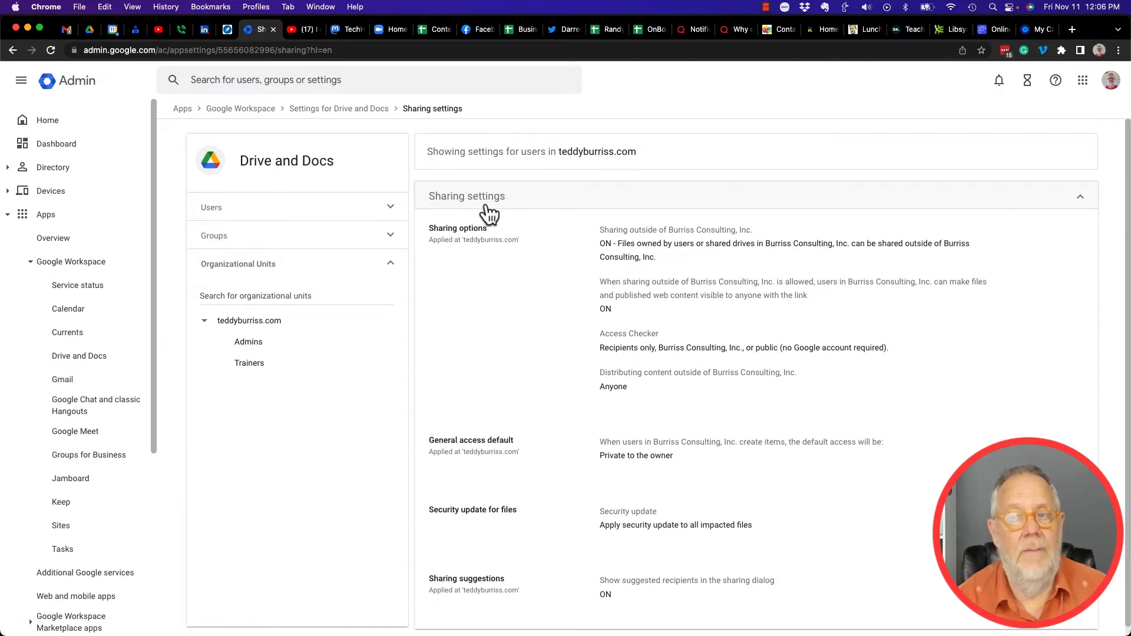
mouse_move(635, 156)
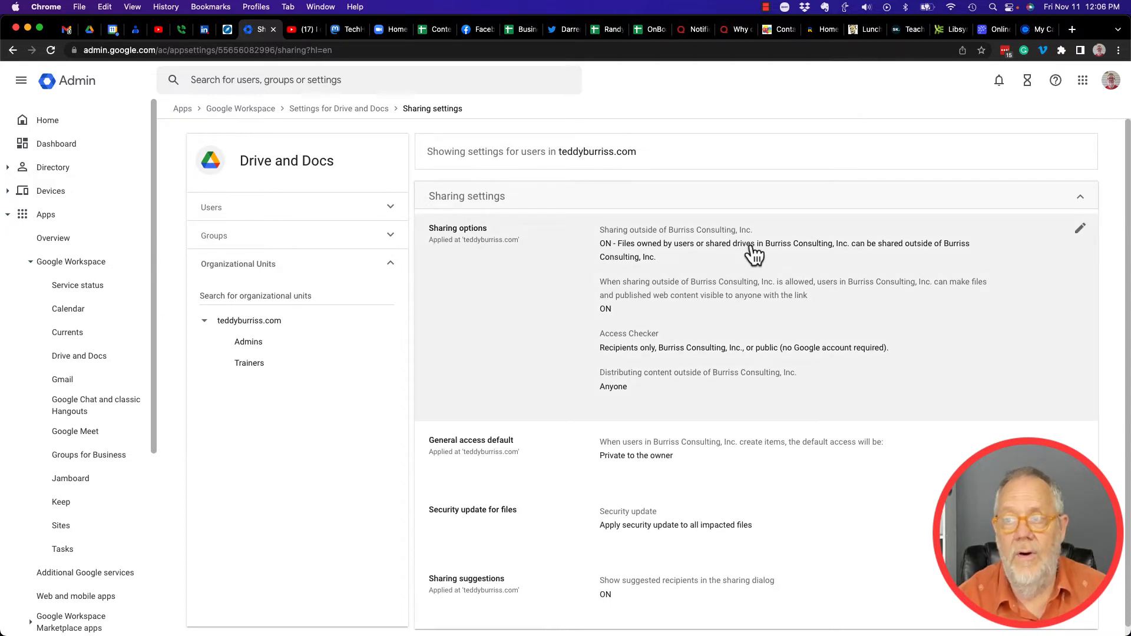
Expand the Sharing options row for editing external sharing outside Burriss Consulting, Inc.
click(1079, 228)
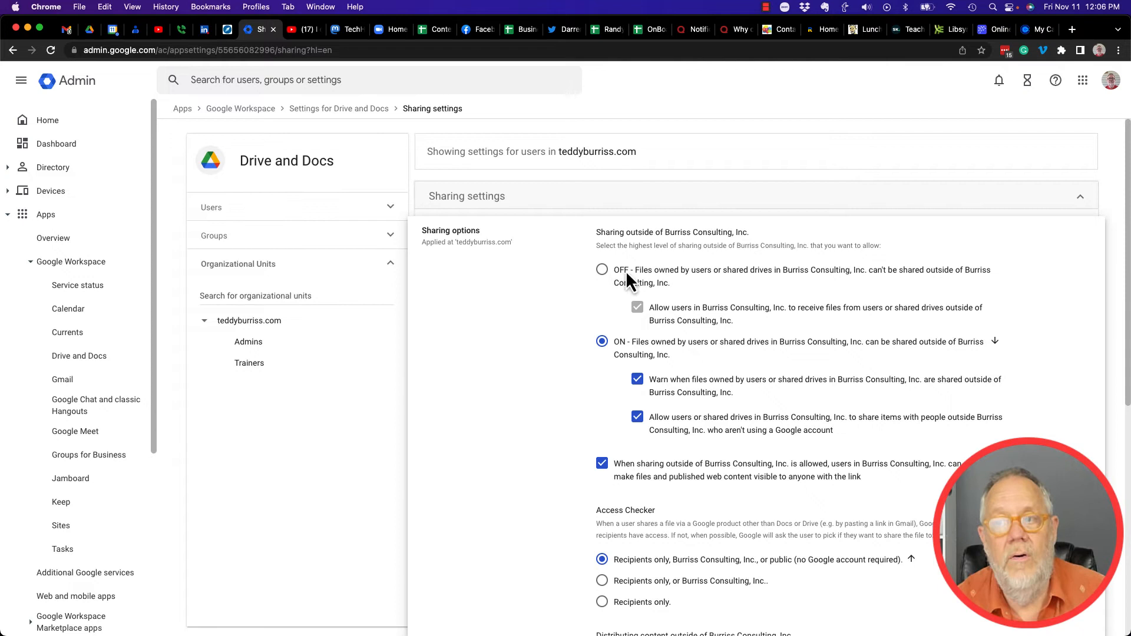
mouse_move(785, 286)
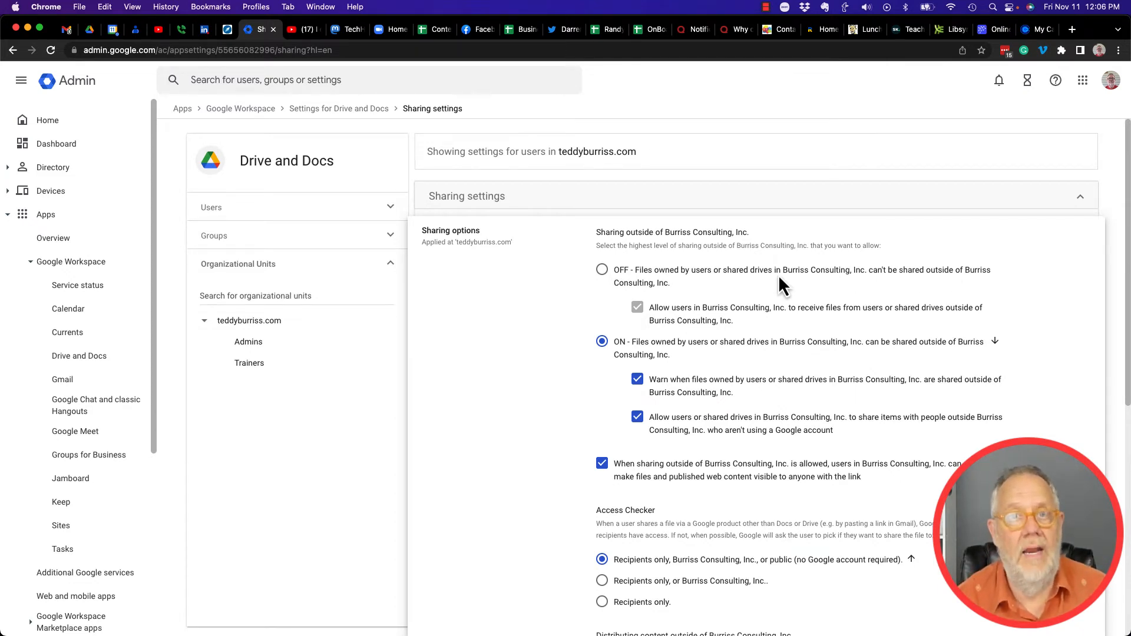
mouse_move(695, 282)
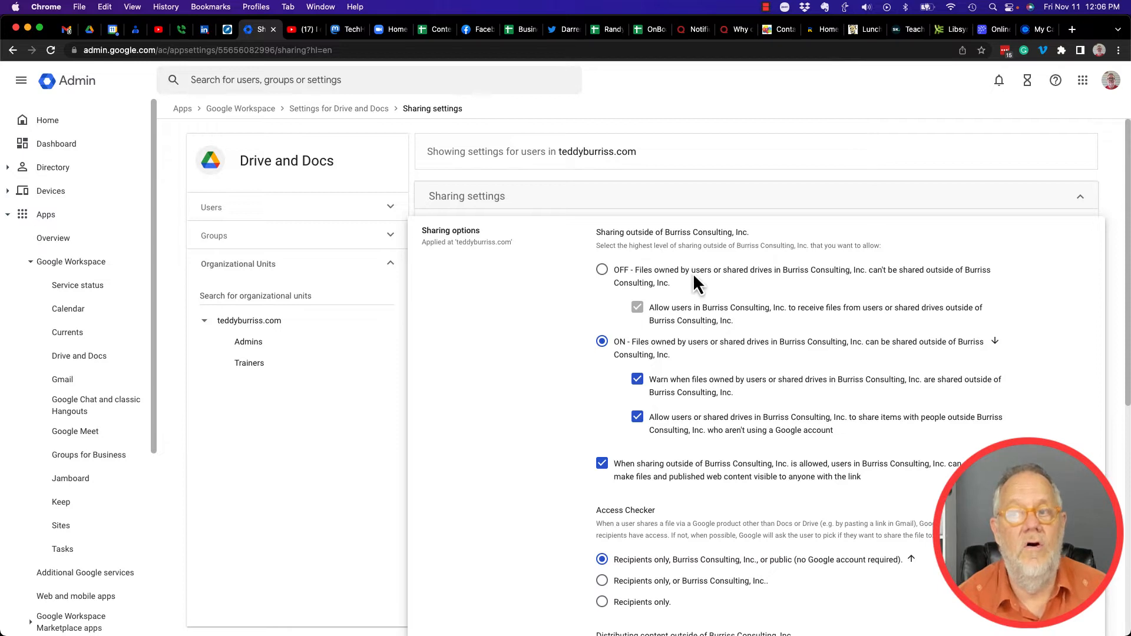
mouse_move(622, 364)
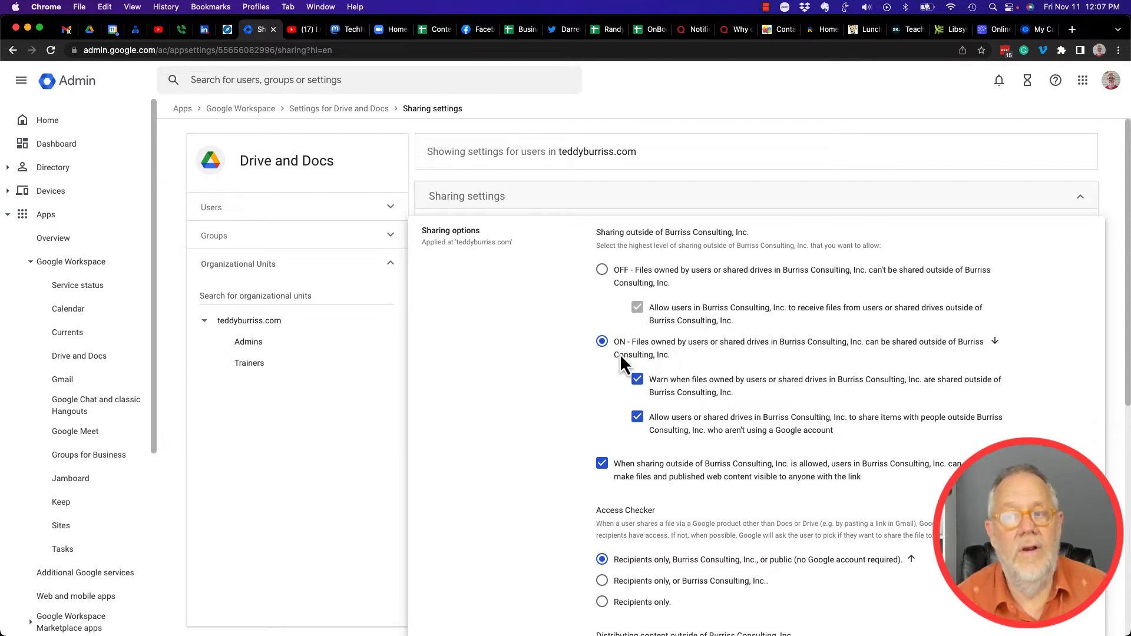
mouse_move(728, 394)
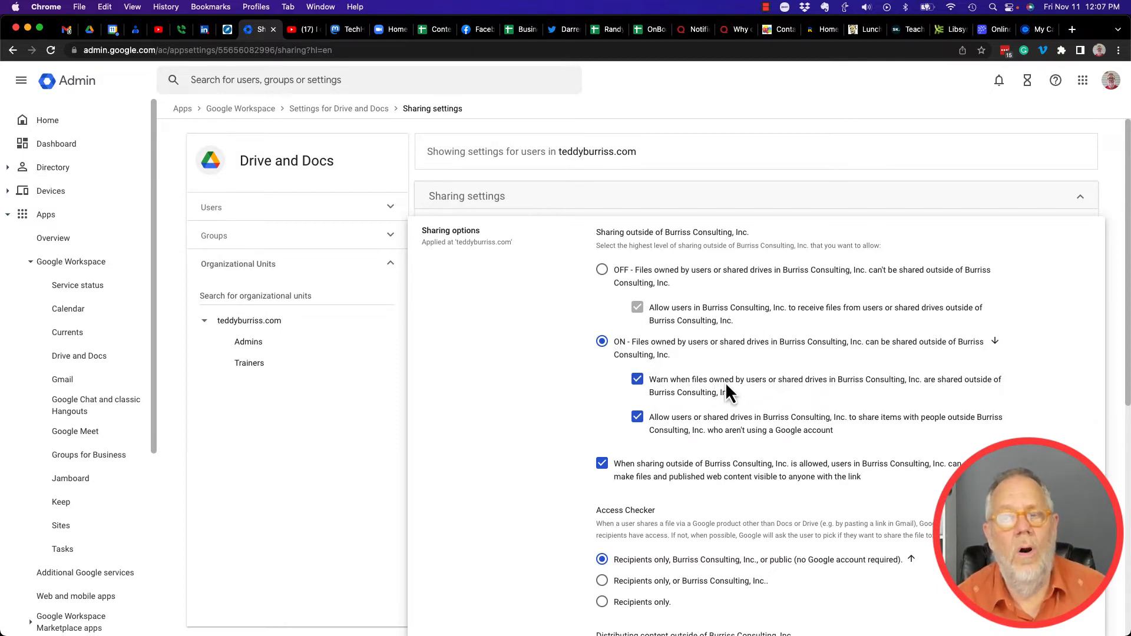
mouse_move(743, 394)
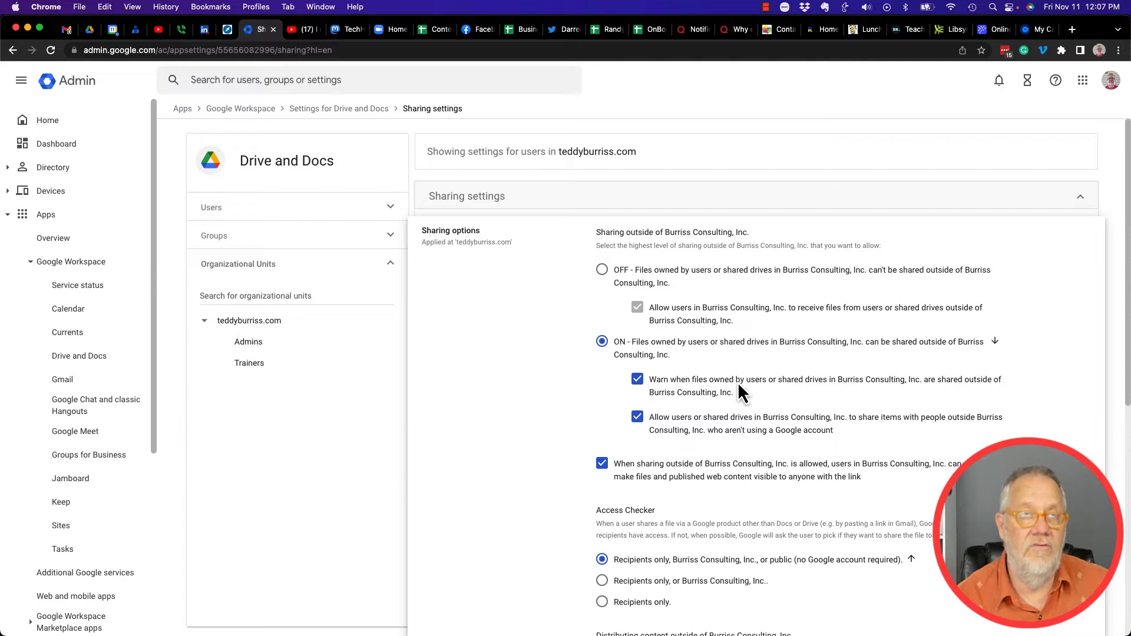
mouse_move(851, 386)
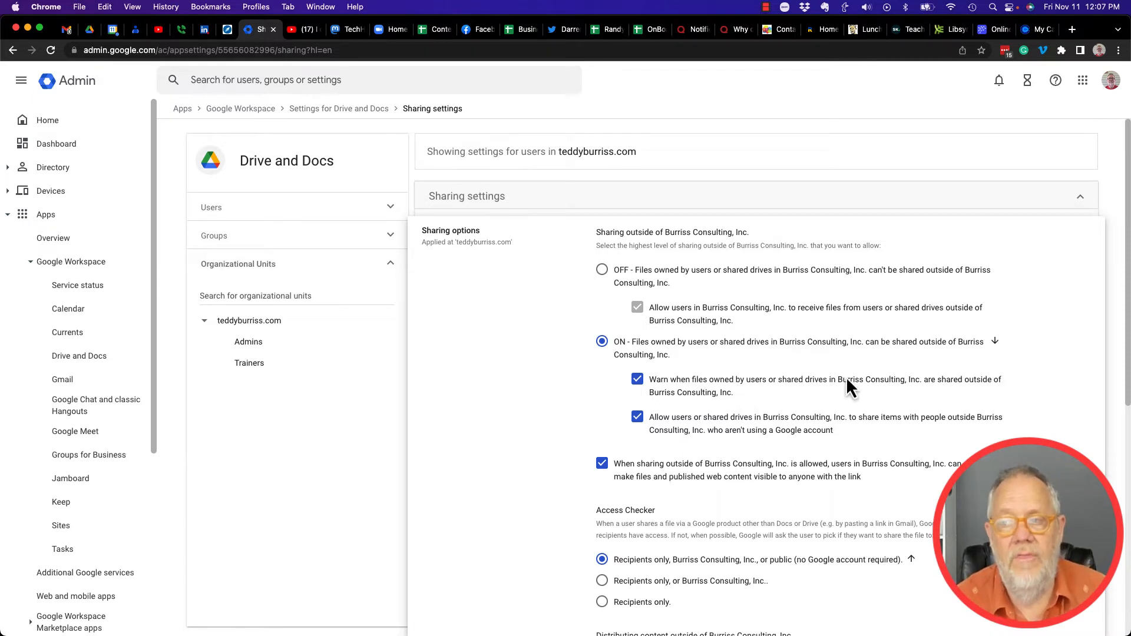
mouse_move(974, 396)
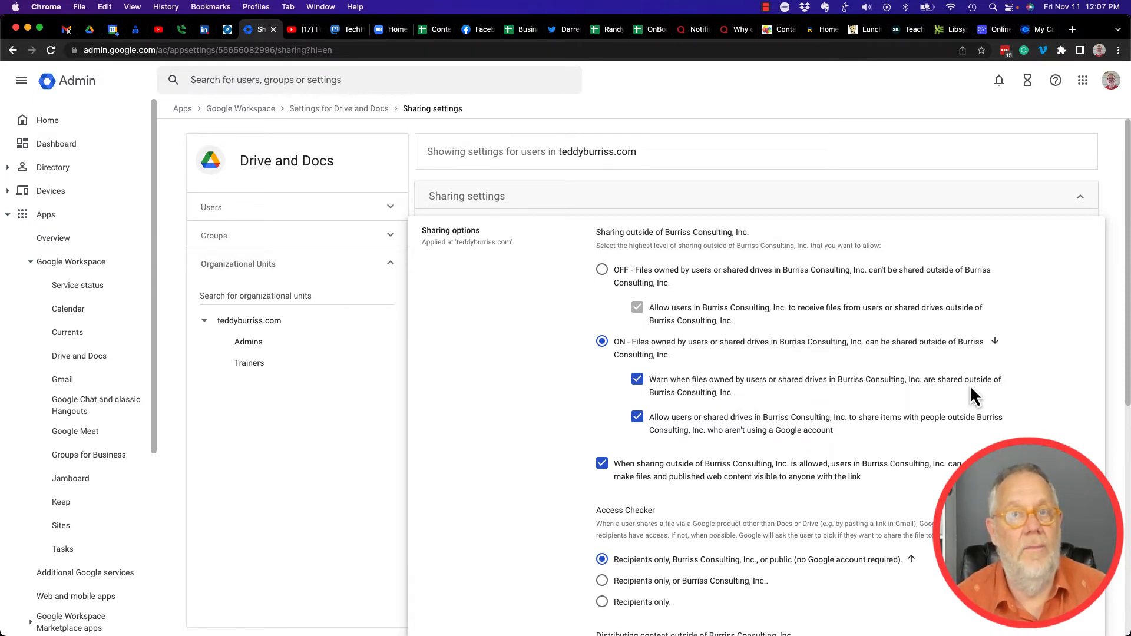
mouse_move(633, 436)
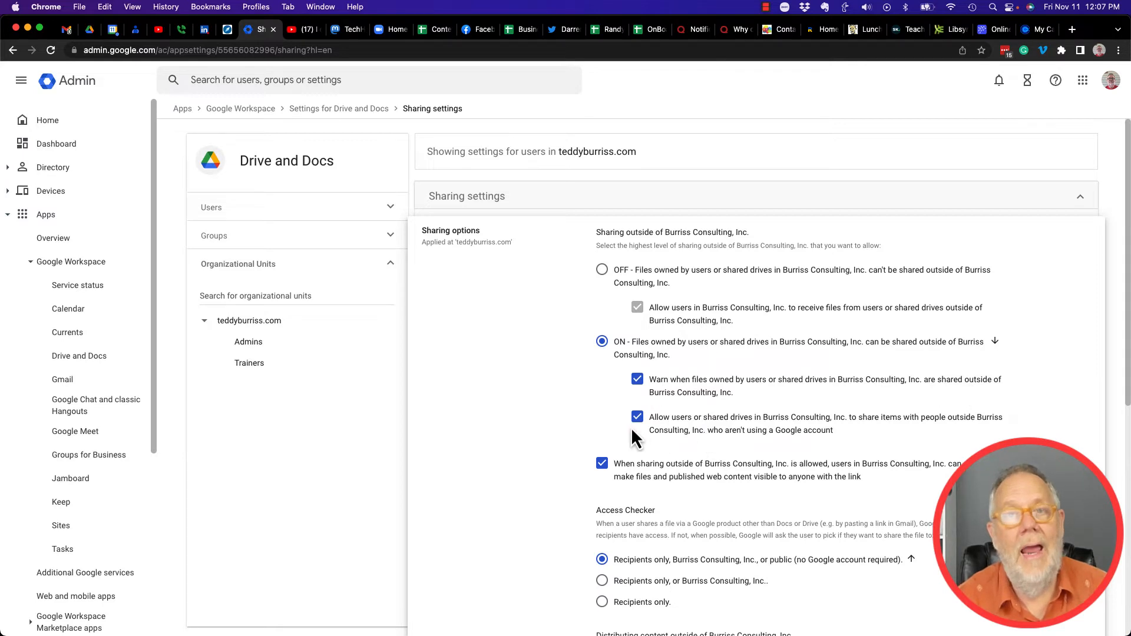
mouse_move(813, 432)
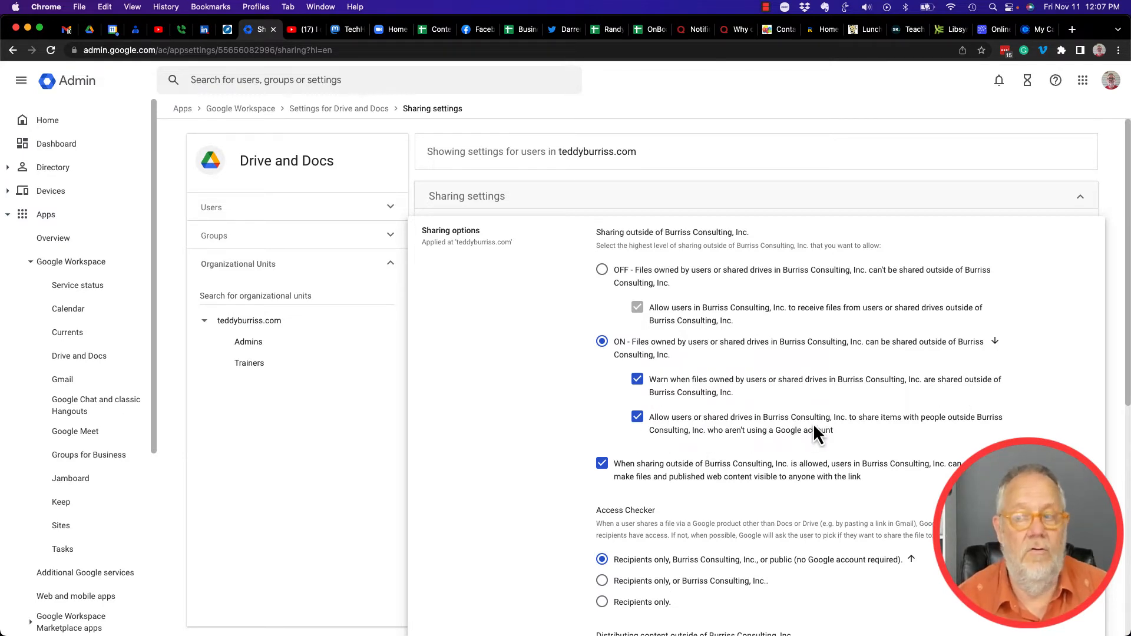
mouse_move(772, 452)
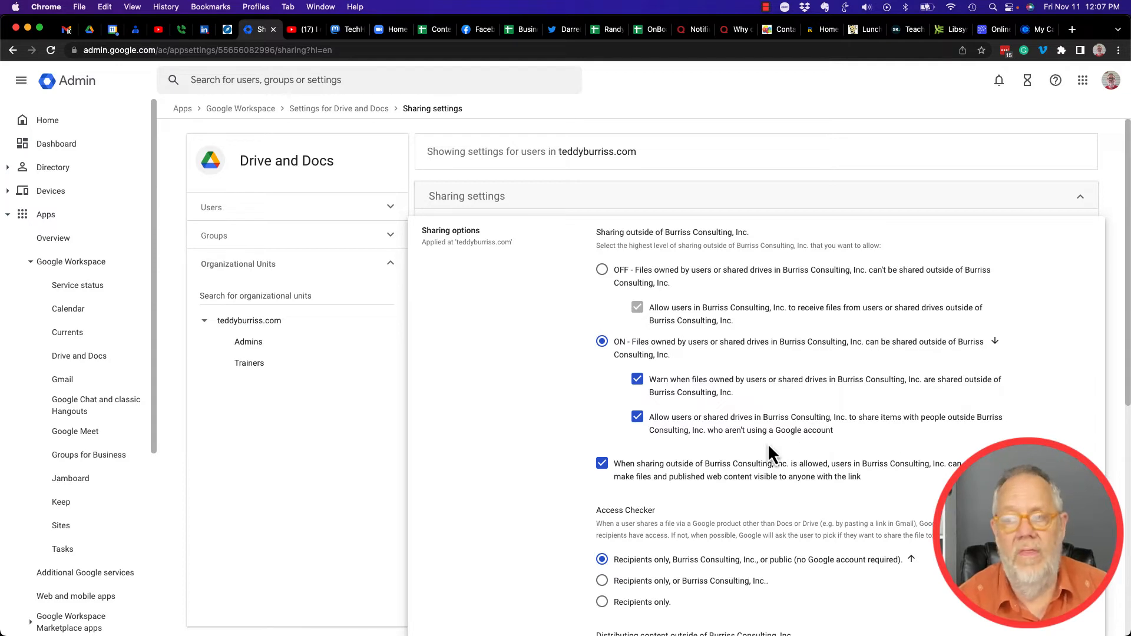
mouse_move(818, 448)
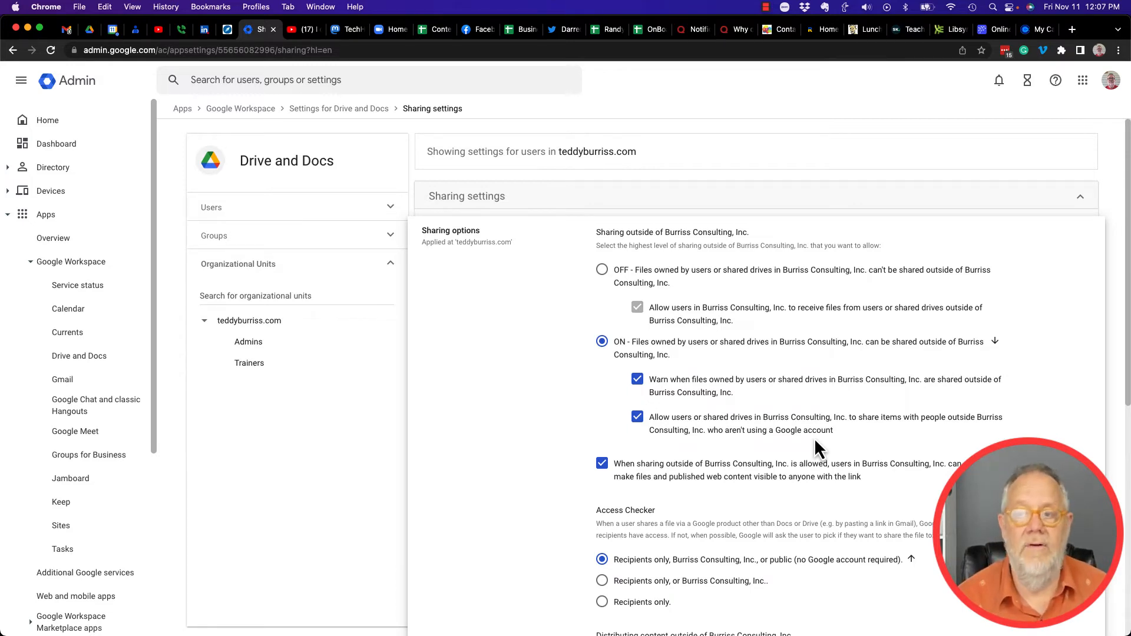
mouse_move(541, 436)
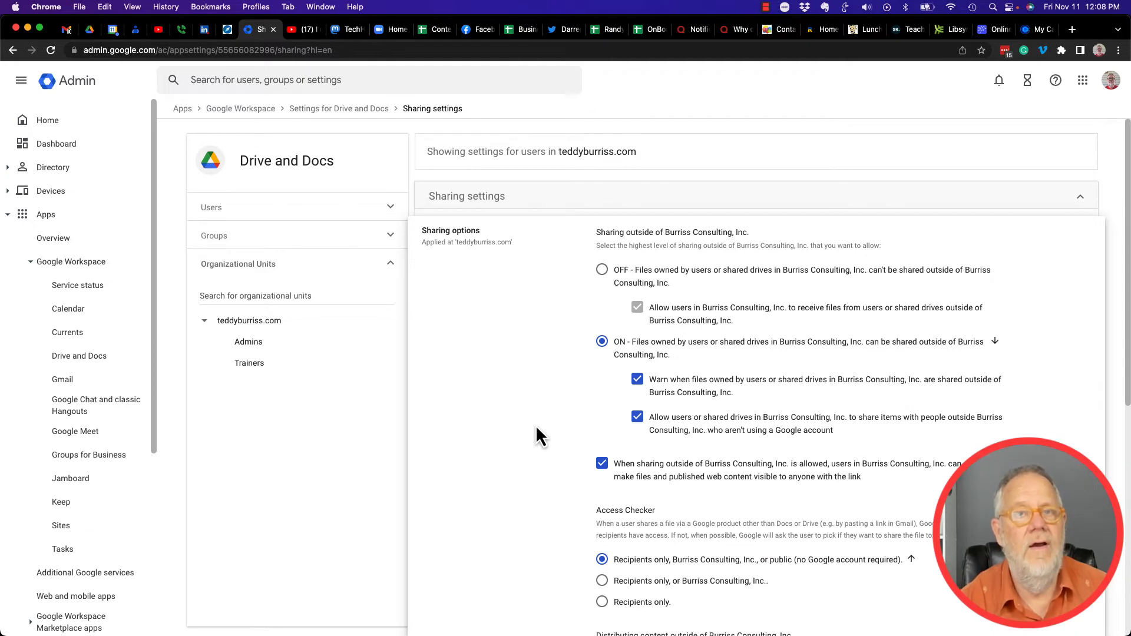
mouse_move(524, 415)
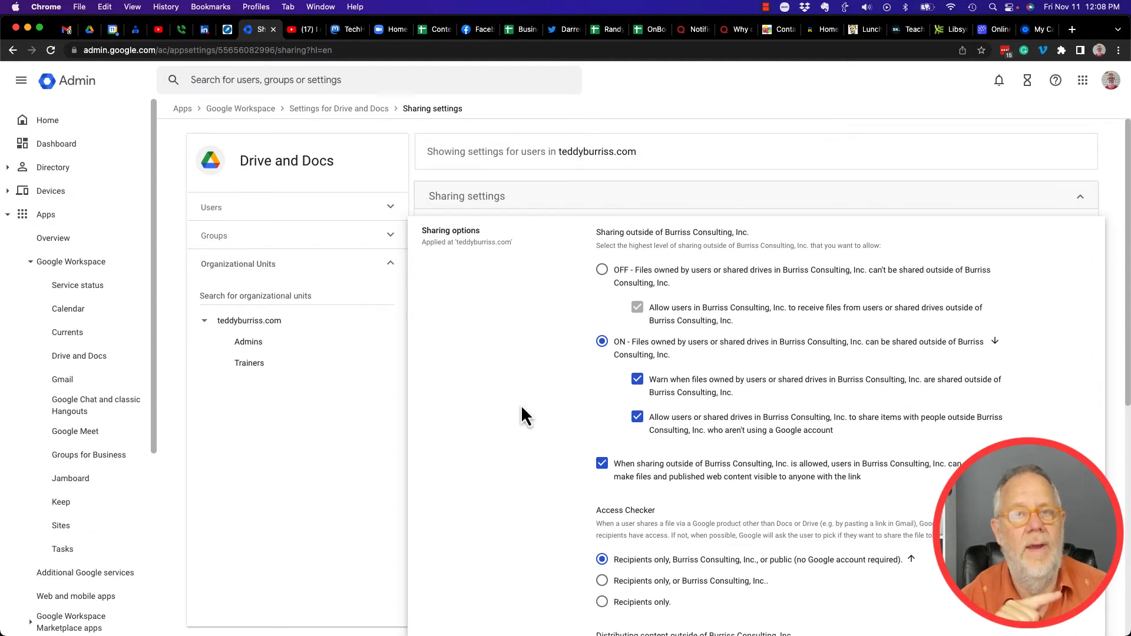